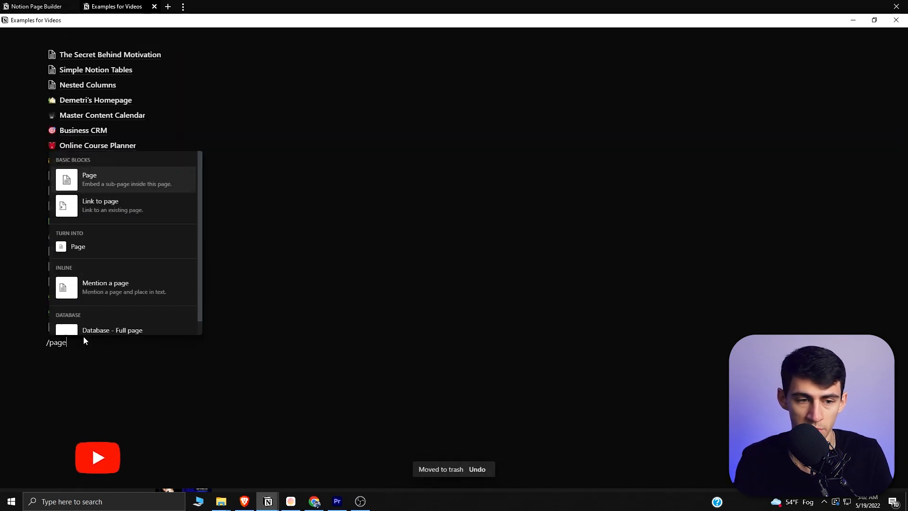
Add a 'New Notion Setup' sub-page with a mountain cover and house icon
click(89, 180)
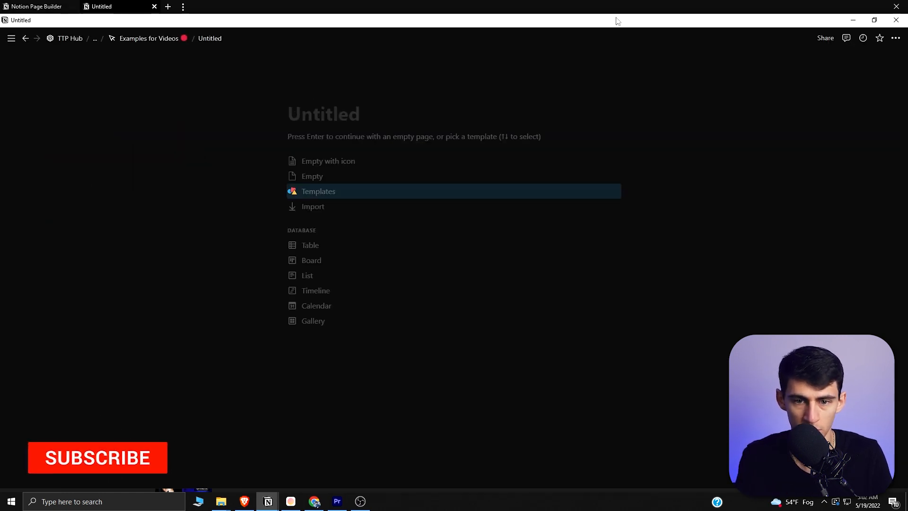
text(New Notion Setup)
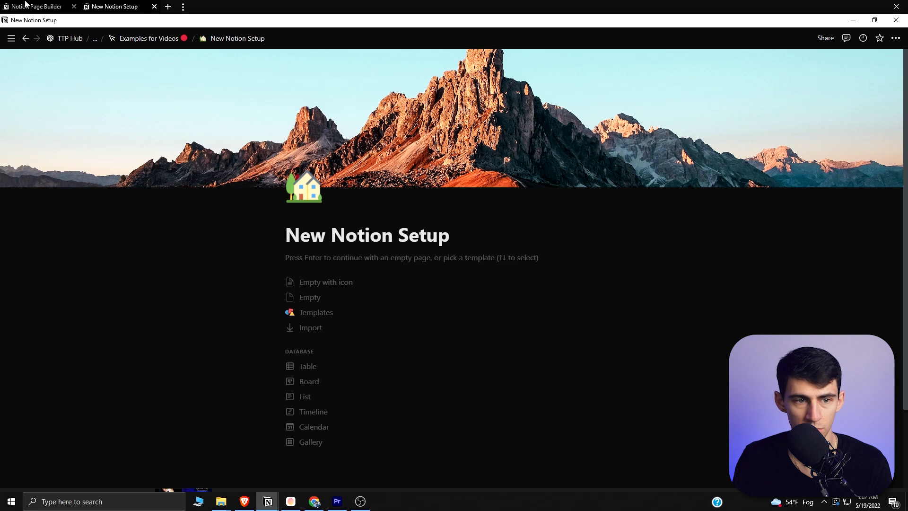
click(34, 6)
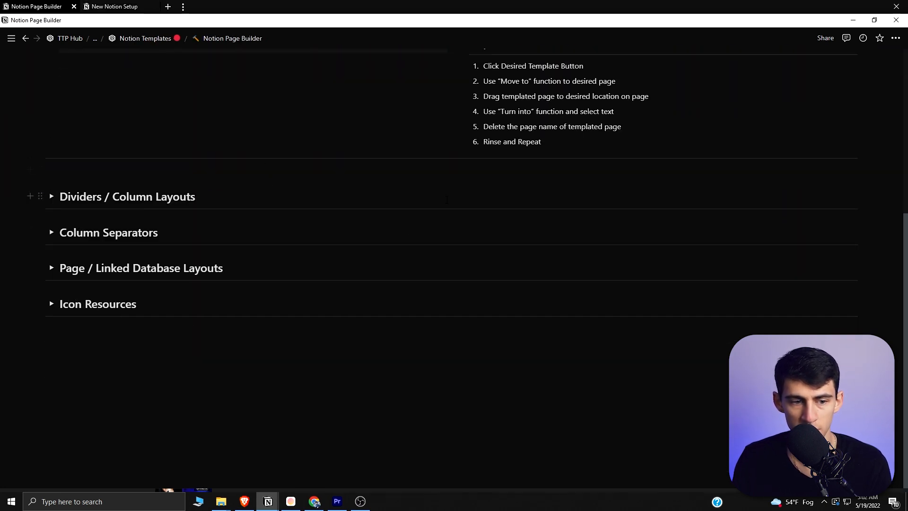
Expand the Dividers / Column Layouts, Small Page Width and Page / Linked Database Layouts toggles
click(51, 196)
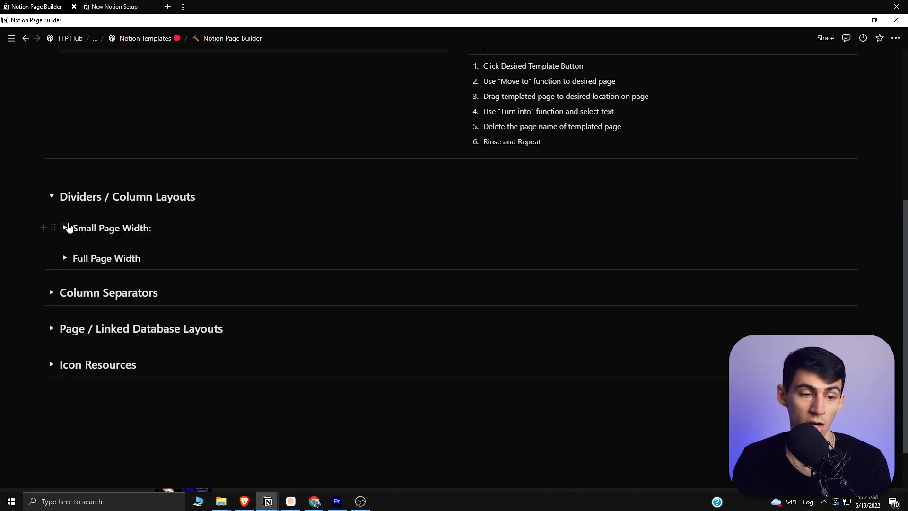
click(64, 227)
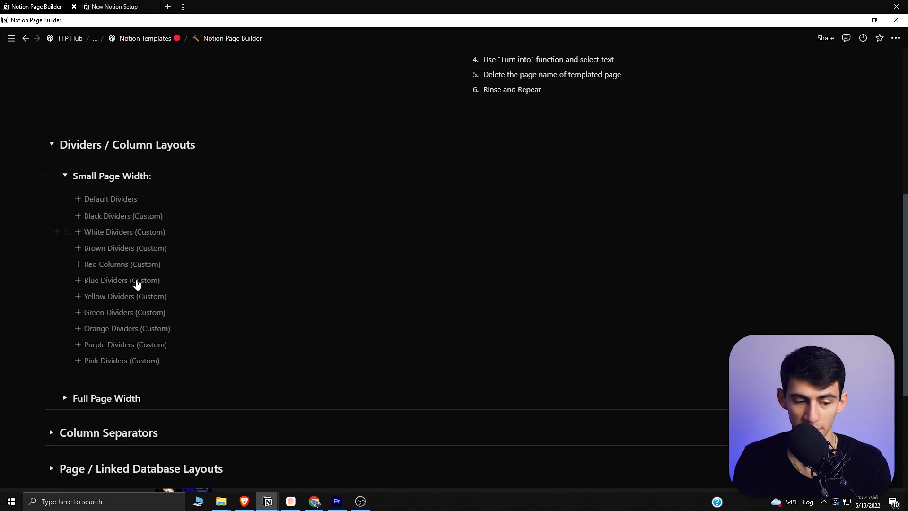
scroll(down, 3)
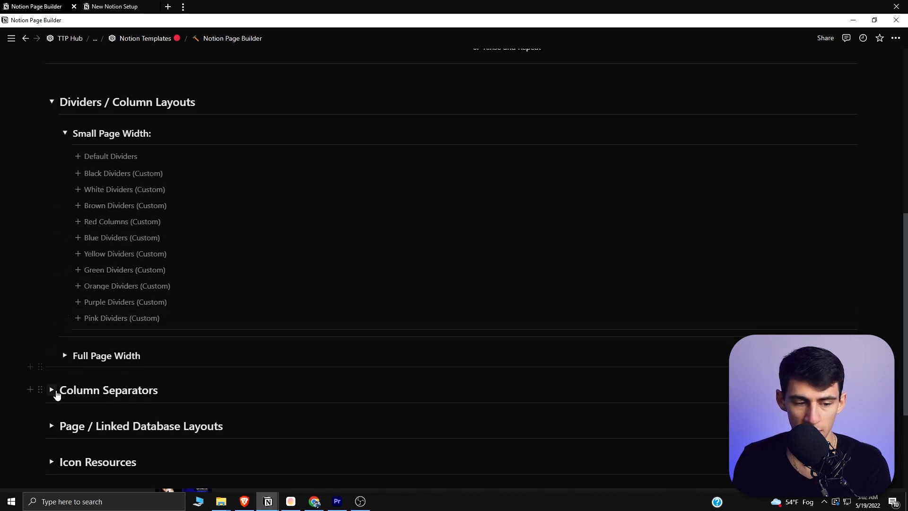
click(51, 389)
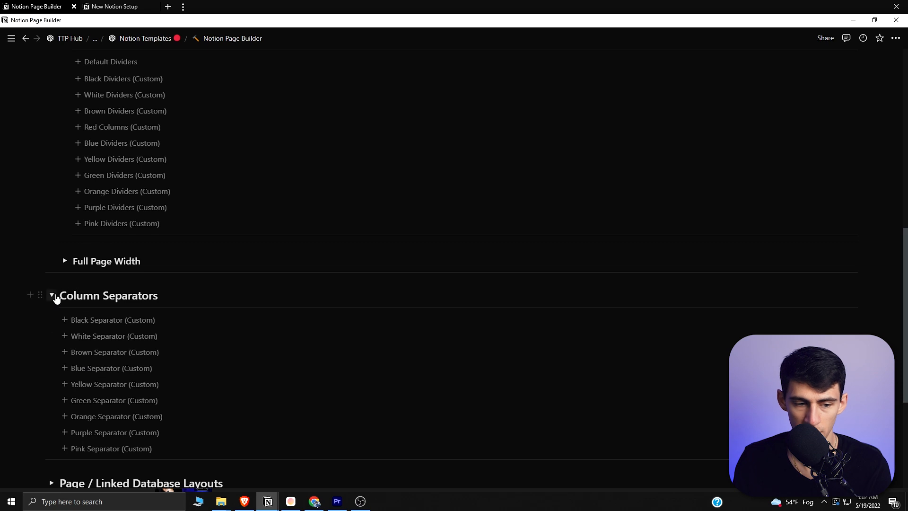
click(52, 295)
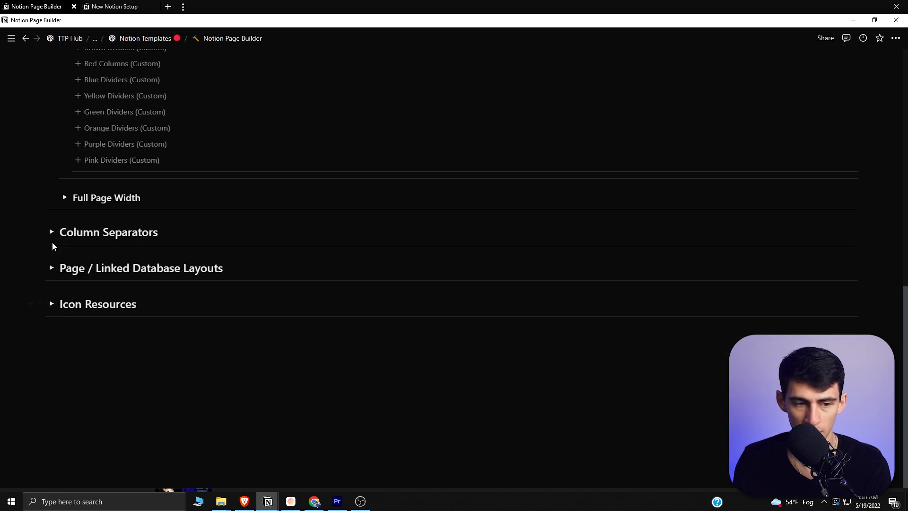
click(51, 268)
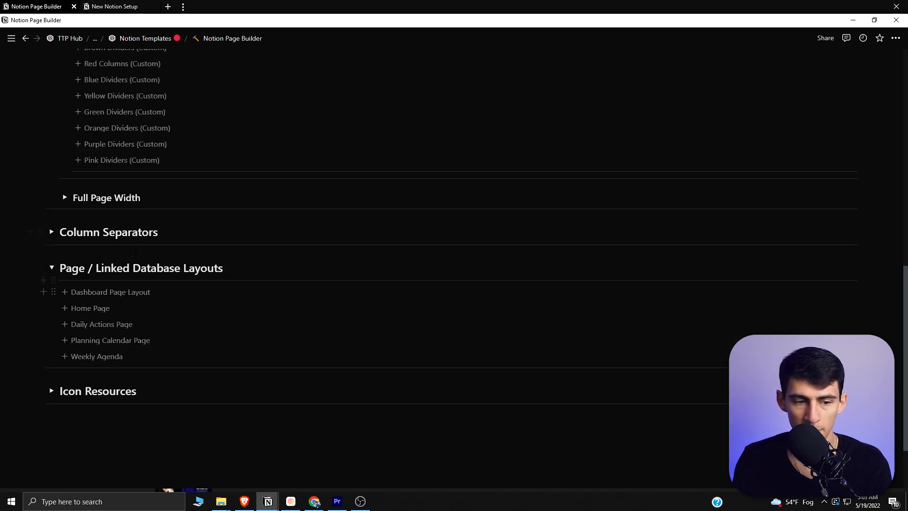
scroll(up, 3)
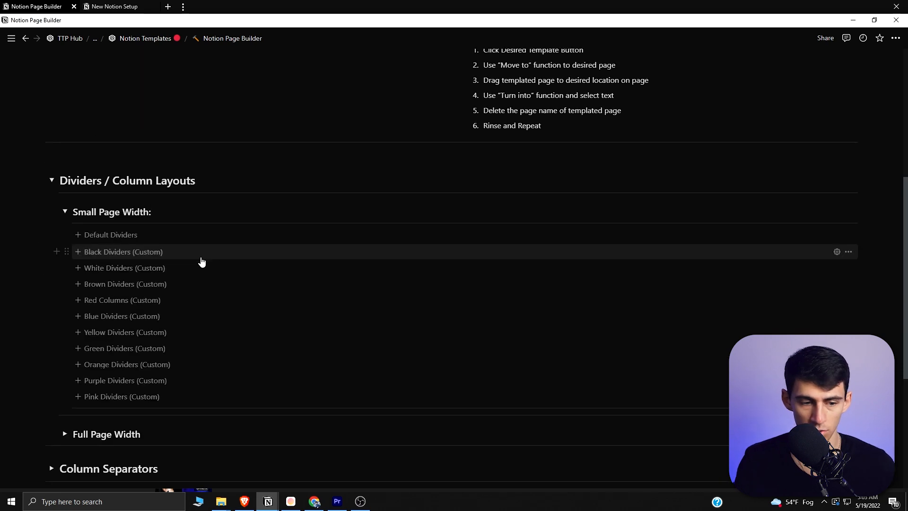
mouse_move(200, 270)
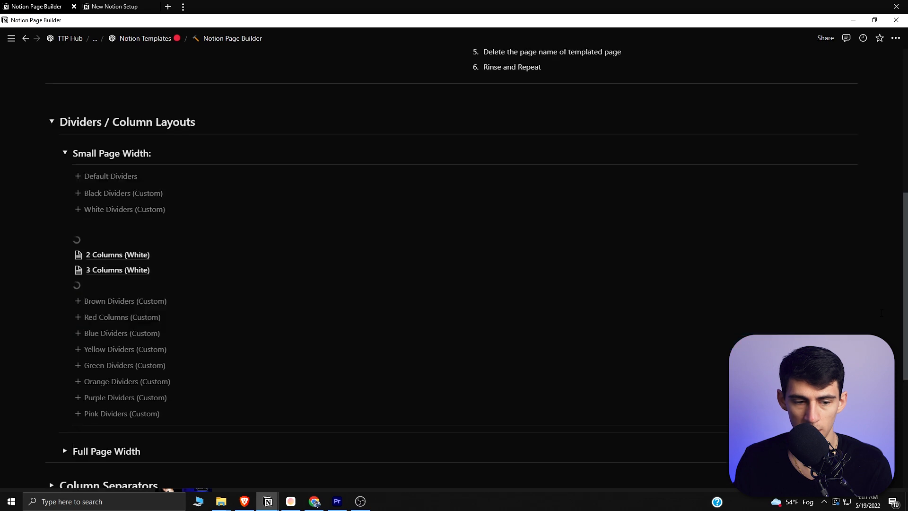
Move the '2 Columns (White)' page into the New Notion Setup page
right_click(118, 254)
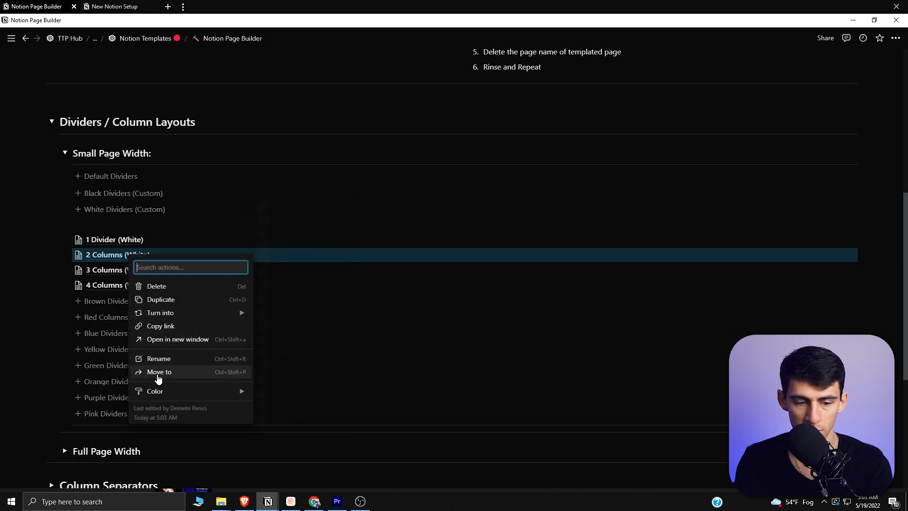
click(160, 371)
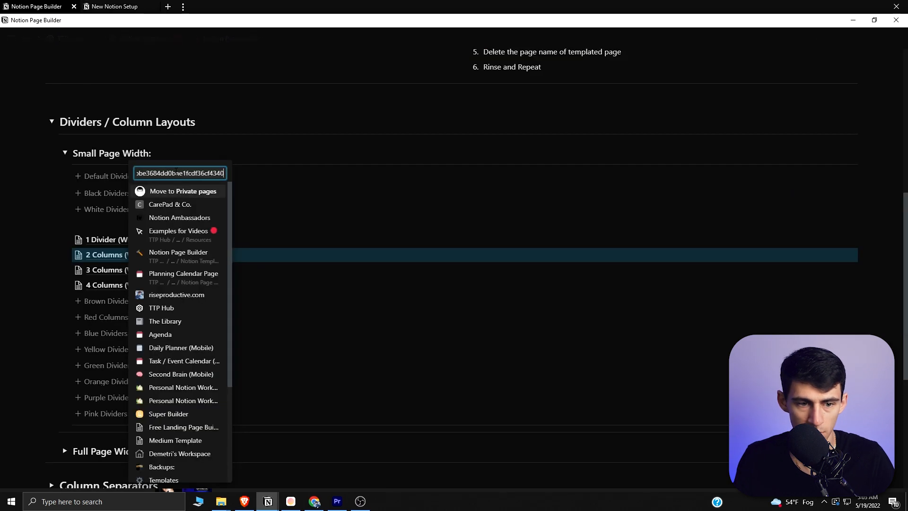
click(113, 6)
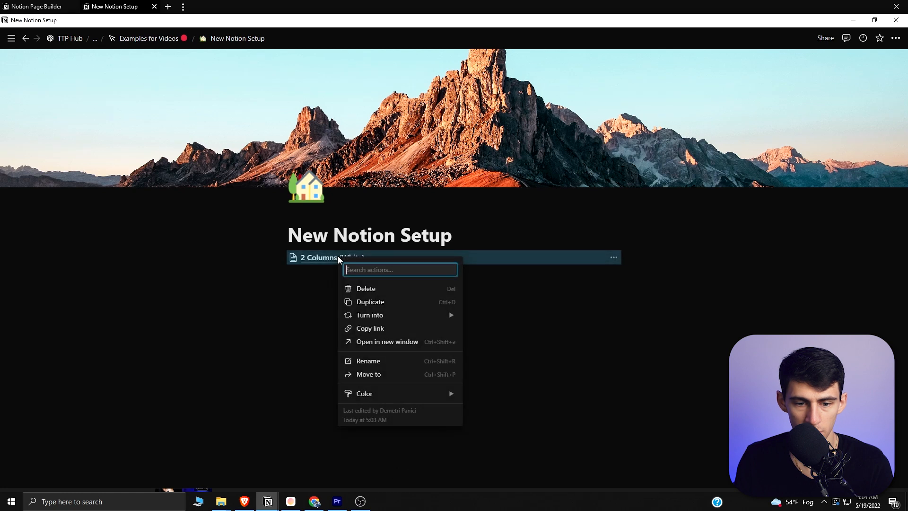
mouse_move(472, 320)
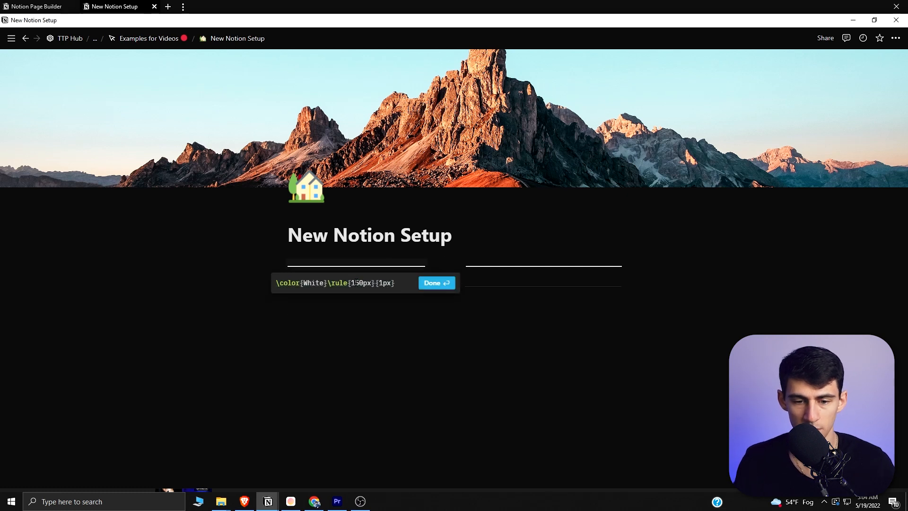
Resize both side-by-side white divider equations to 170px wide
key(Backspace)
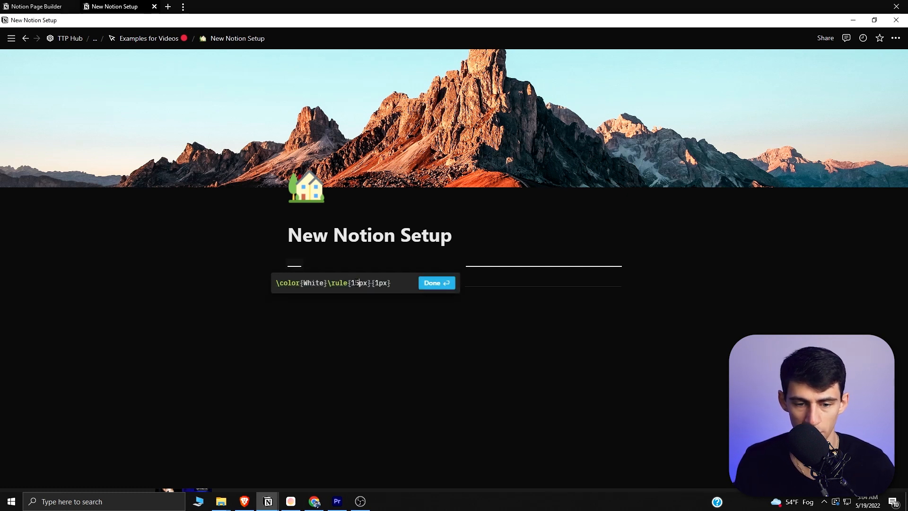
click(433, 283)
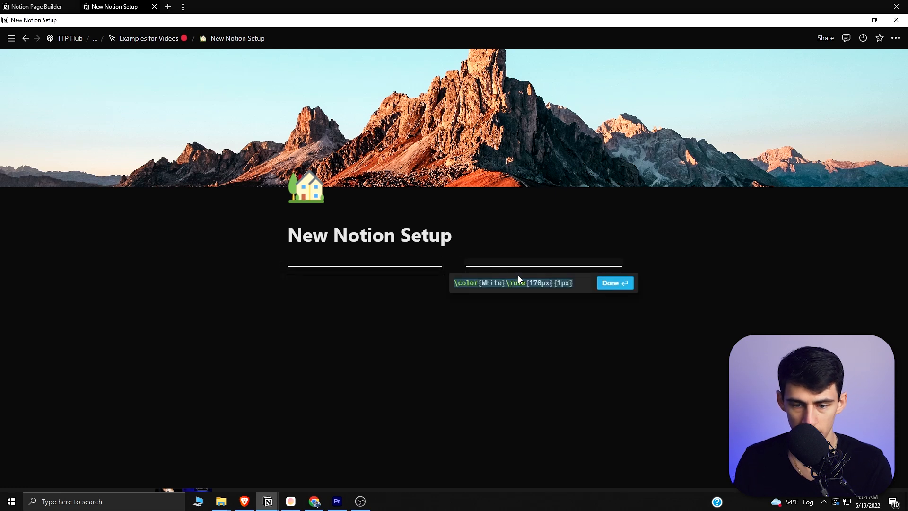
click(613, 282)
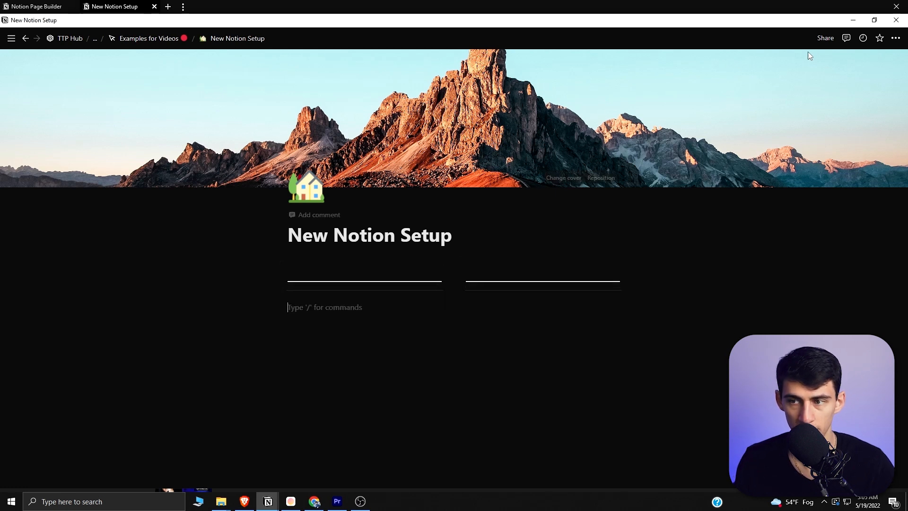
Make New Notion Setup full width with long white dividers atop both columns
click(894, 38)
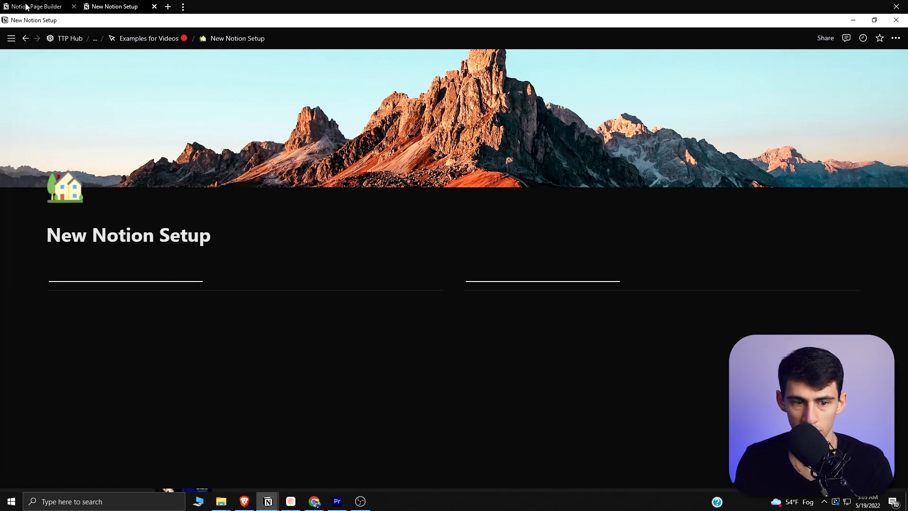
click(35, 6)
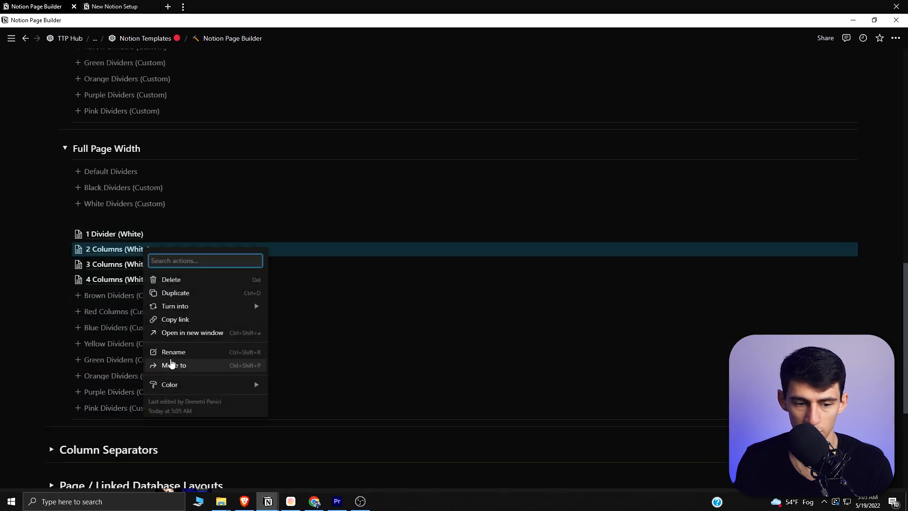
click(173, 365)
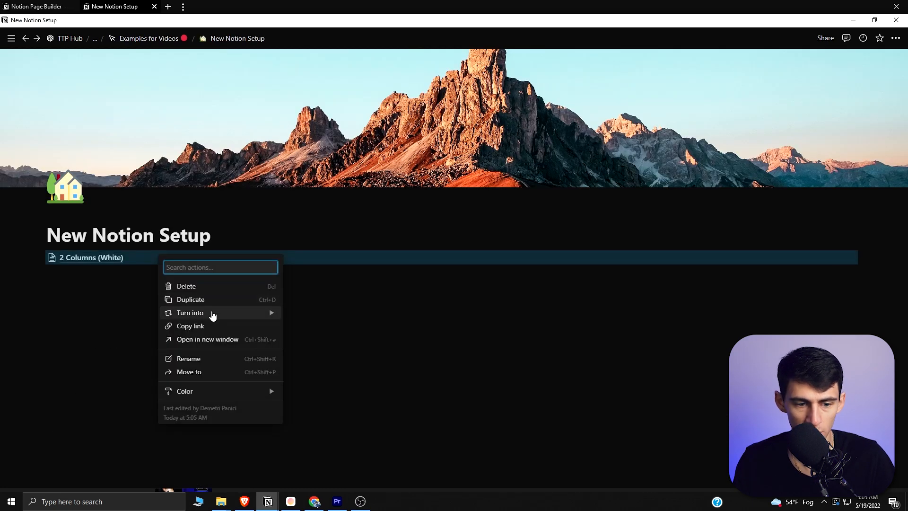
click(187, 359)
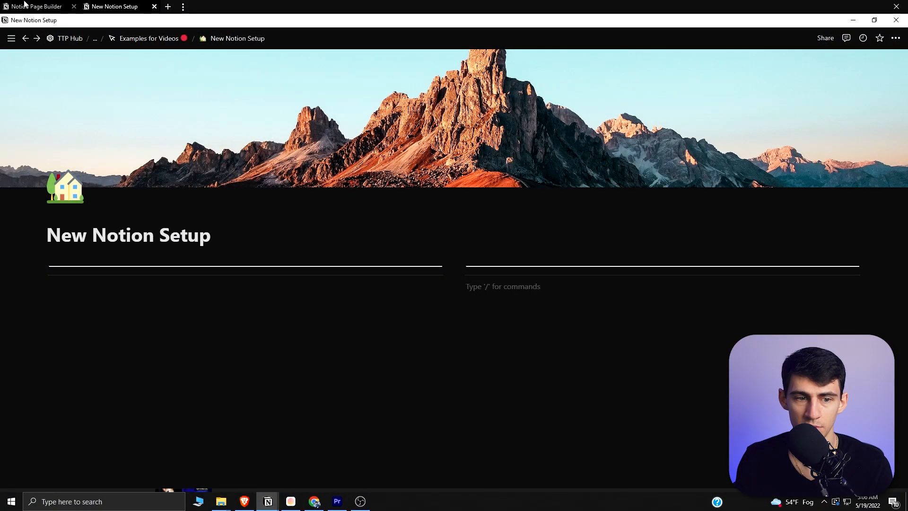
Paste a columns template under the left divider, giving two shorter nested dividers
click(31, 7)
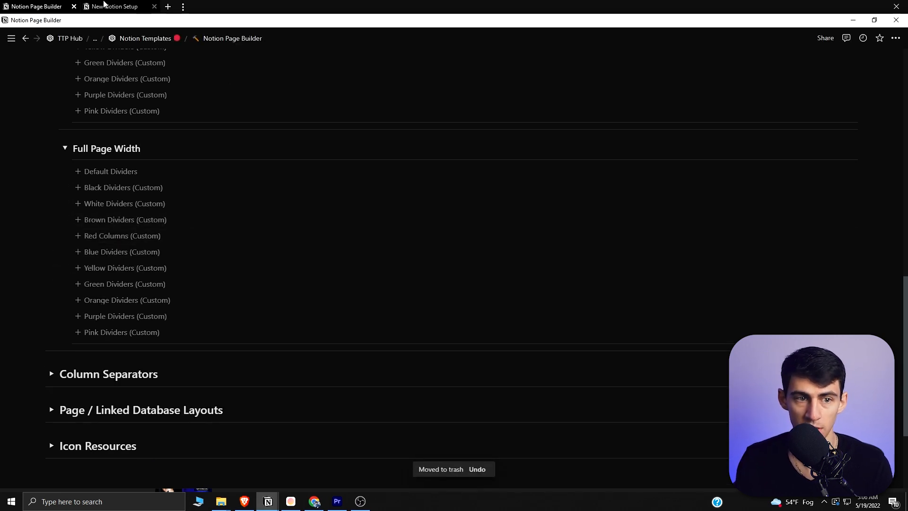
click(114, 6)
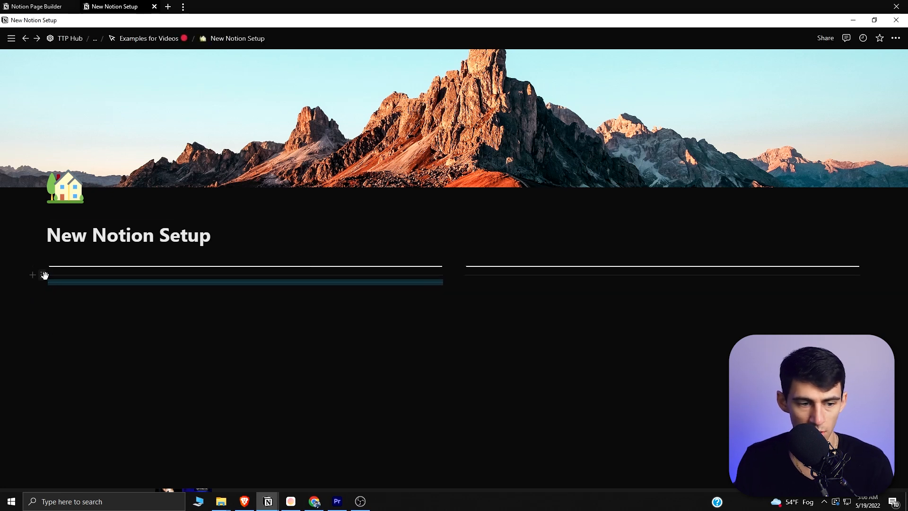
click(42, 275)
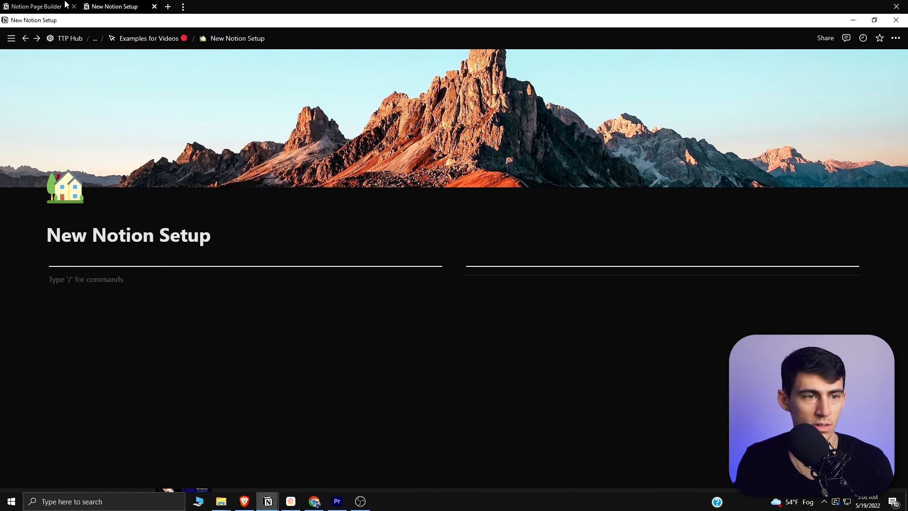
click(34, 7)
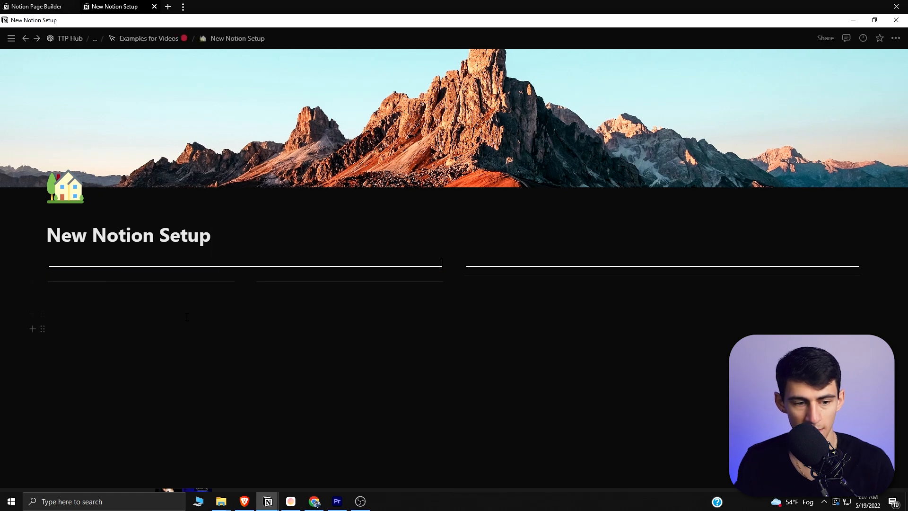
Add nested columns in the right column with narrower white dividers, about 205px wide
click(116, 276)
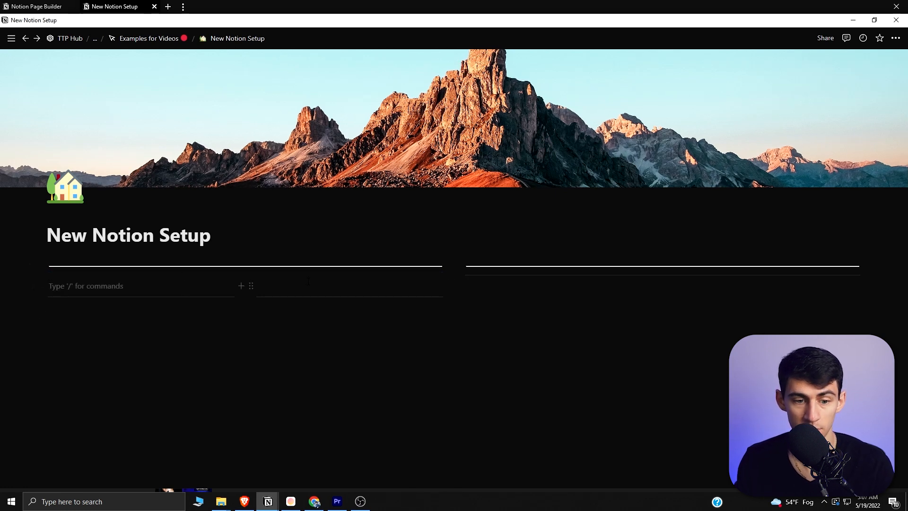
click(34, 6)
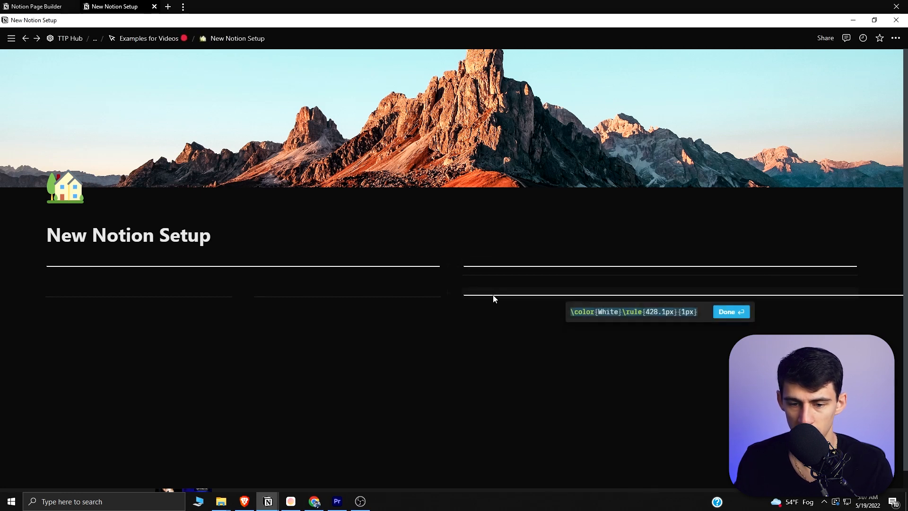
text(210.1px)
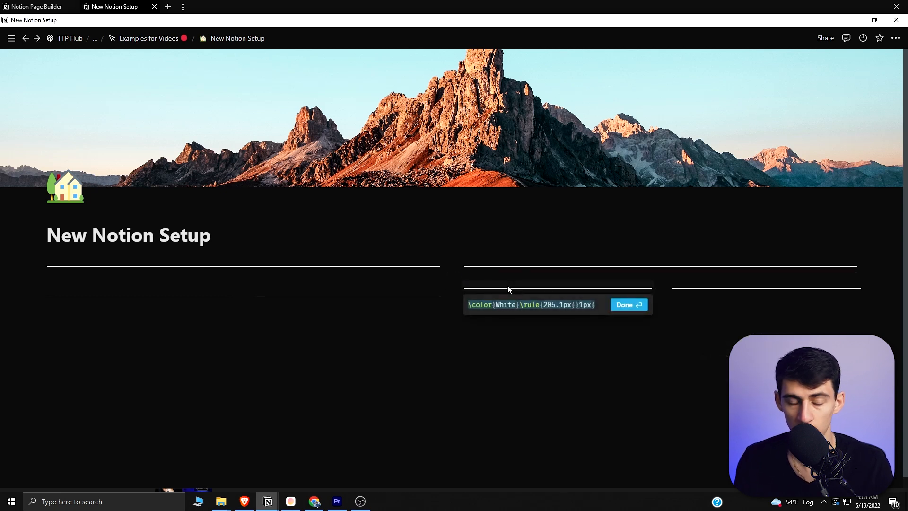
click(627, 305)
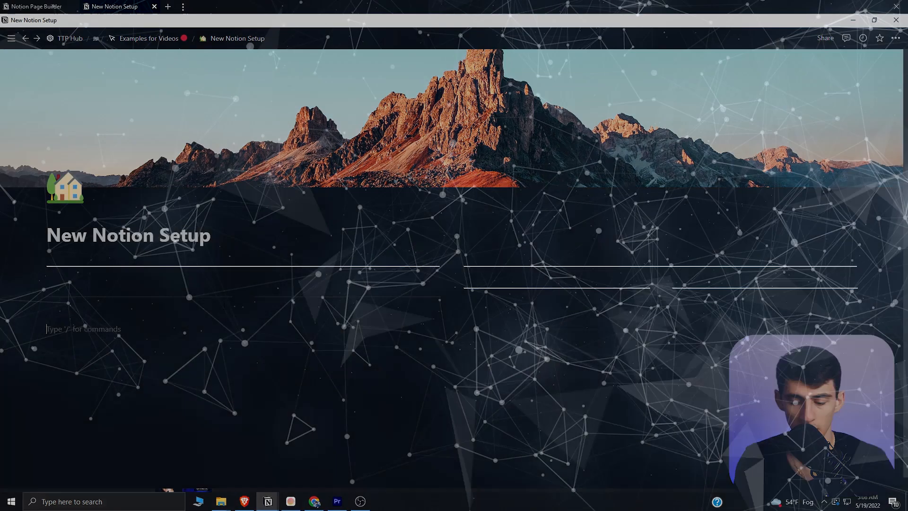
Create the Dashboard Page under New Notion Setup and set it to full width
text(page)
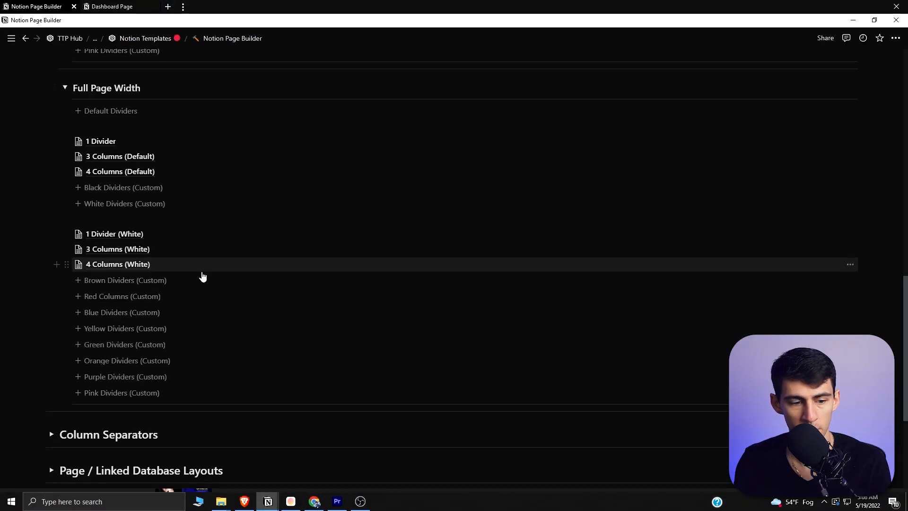
click(110, 6)
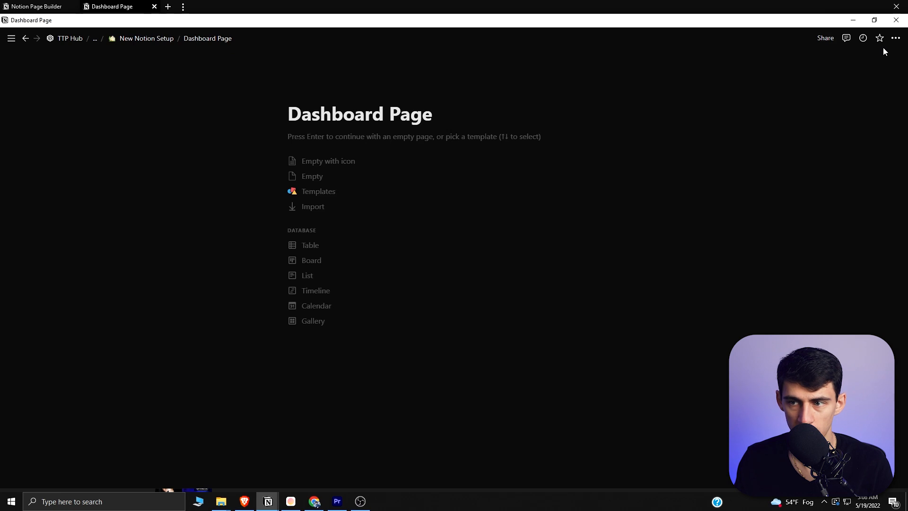
click(894, 38)
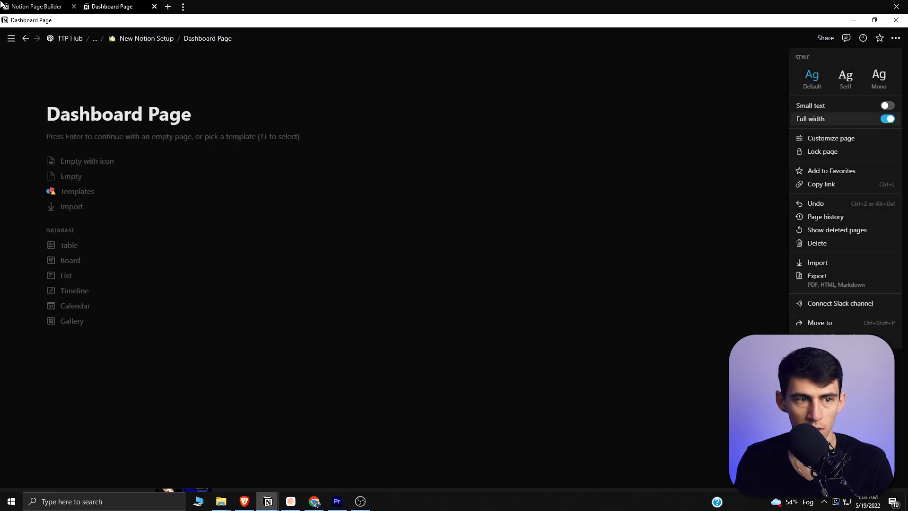
Generate the Dashboard Page Layout template and move it into the Dashboard Page
click(35, 6)
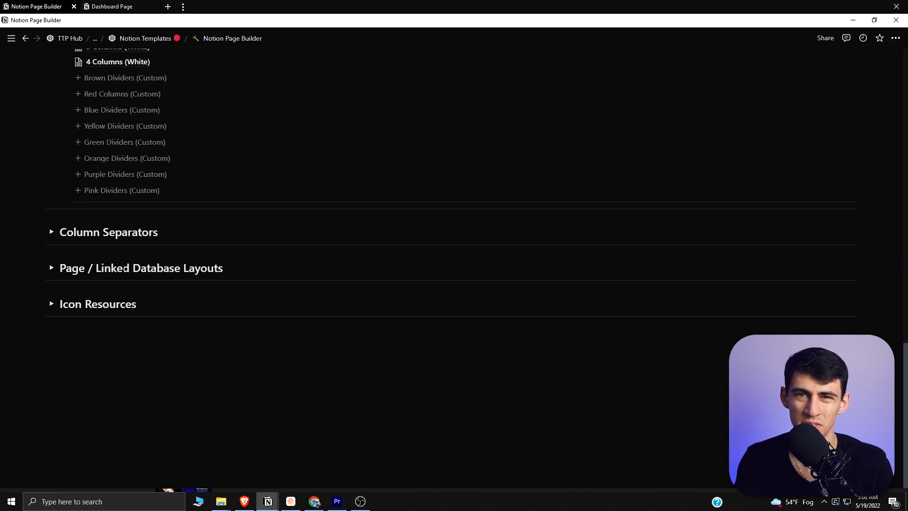
click(51, 268)
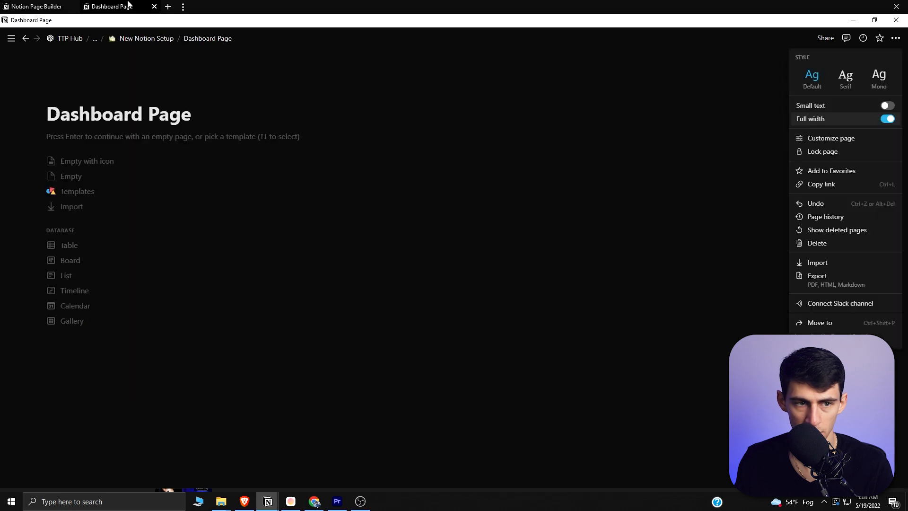
click(820, 323)
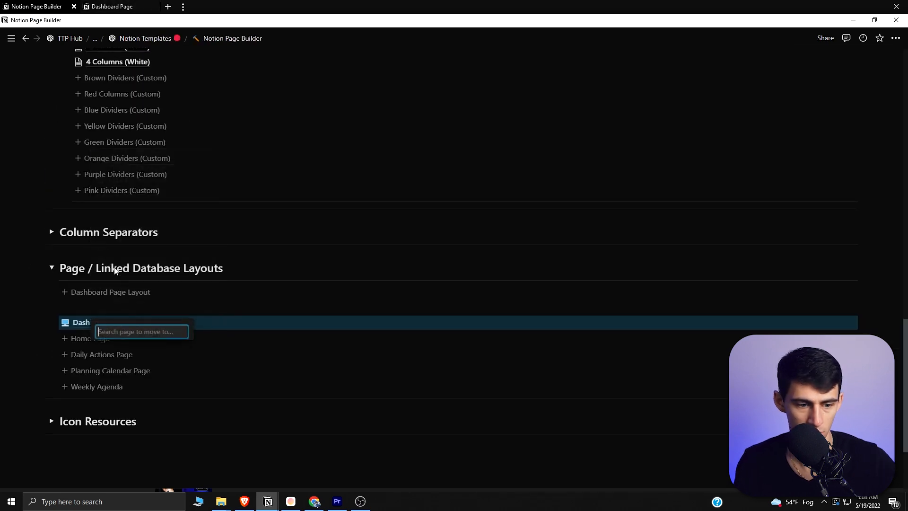
text(dashboard Page)
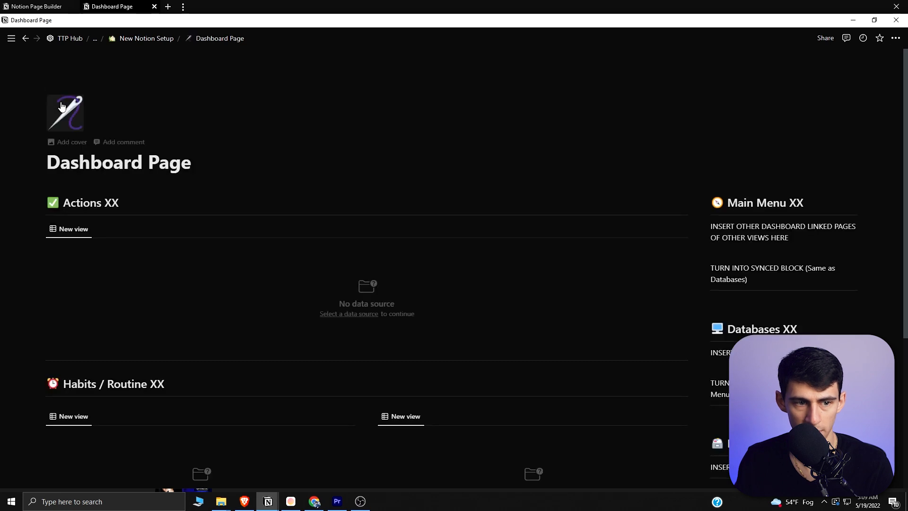
Replace the Dashboard Page icon with a compass
click(65, 112)
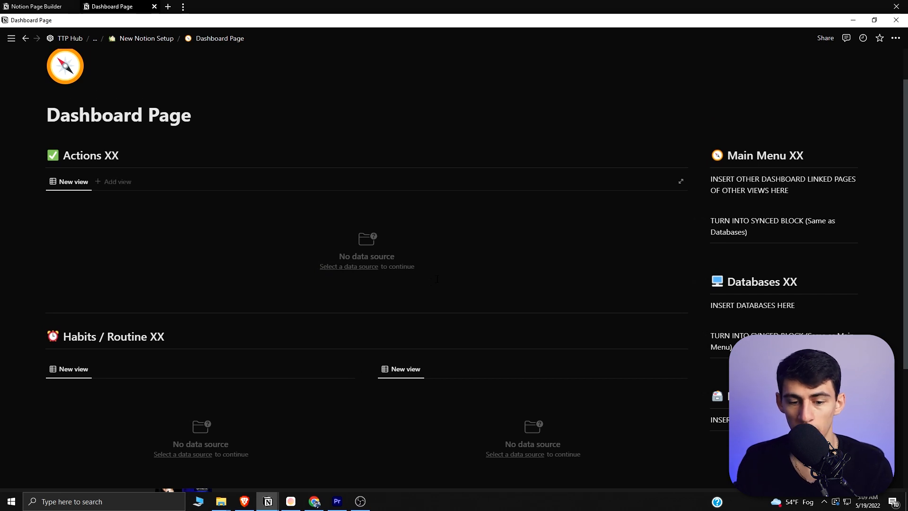
mouse_move(398, 315)
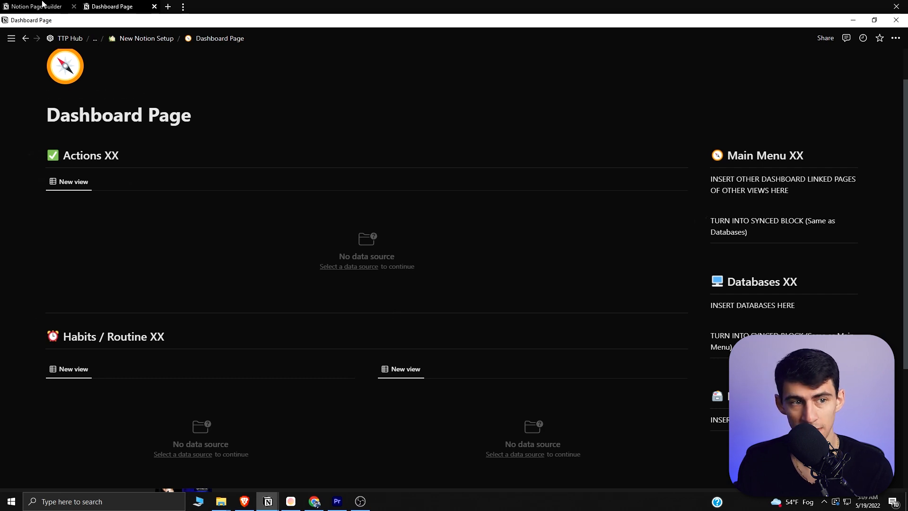
Select the Daily Actions Page template and expand its Day section
click(35, 7)
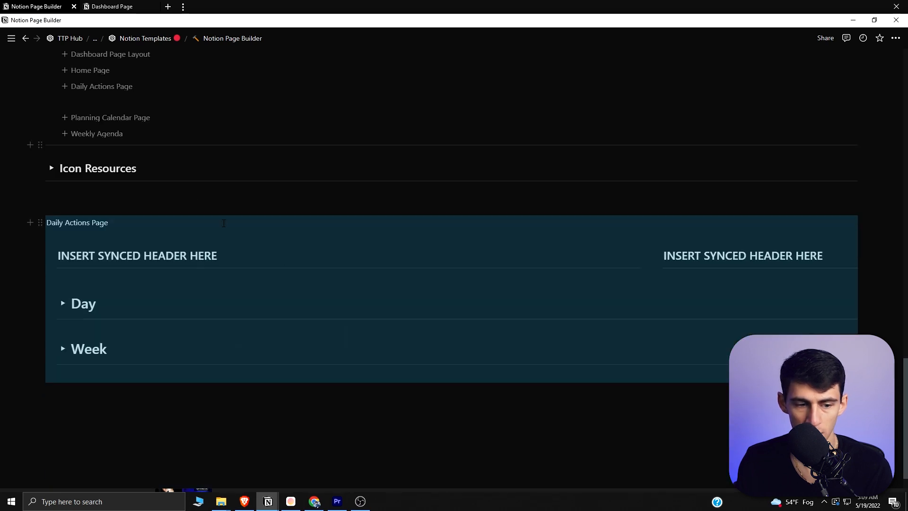
double_click(77, 223)
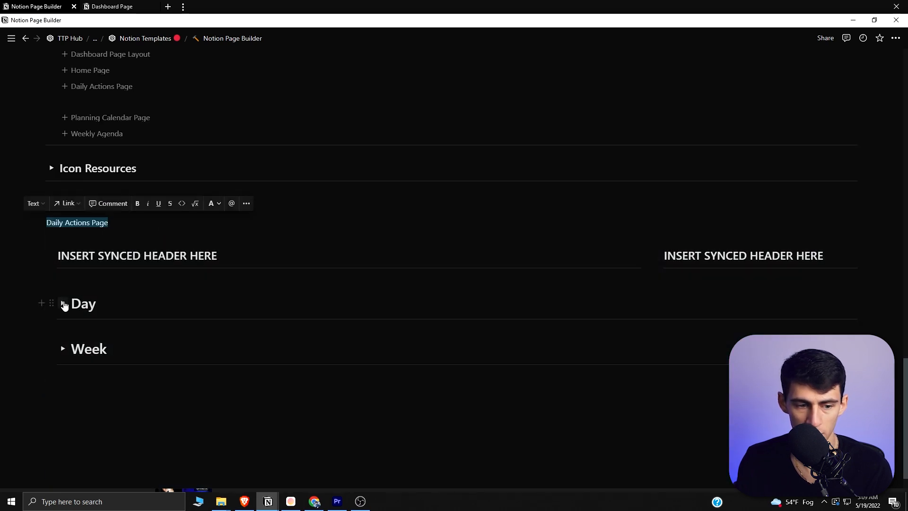
click(62, 304)
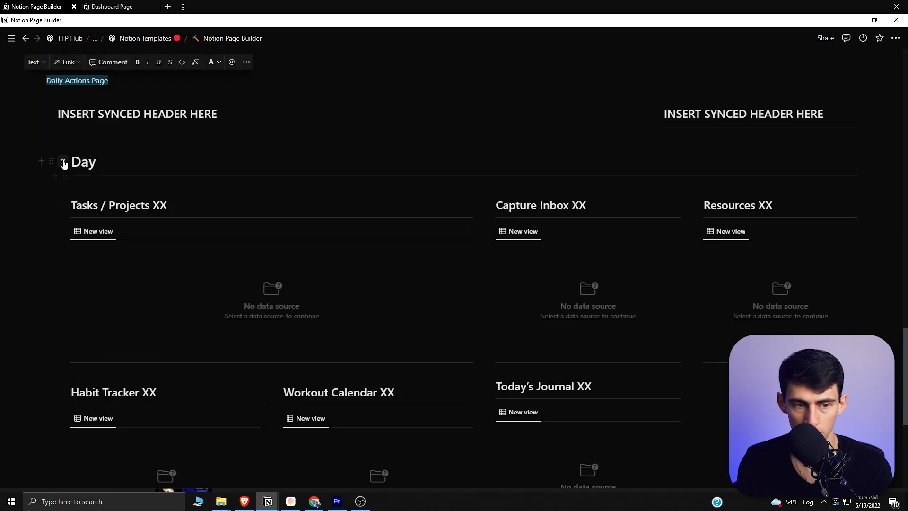
scroll(down, 3)
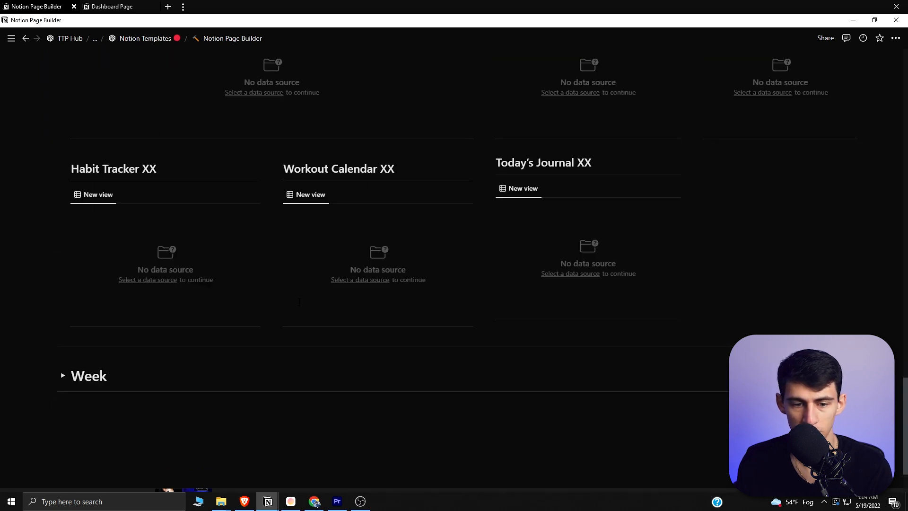